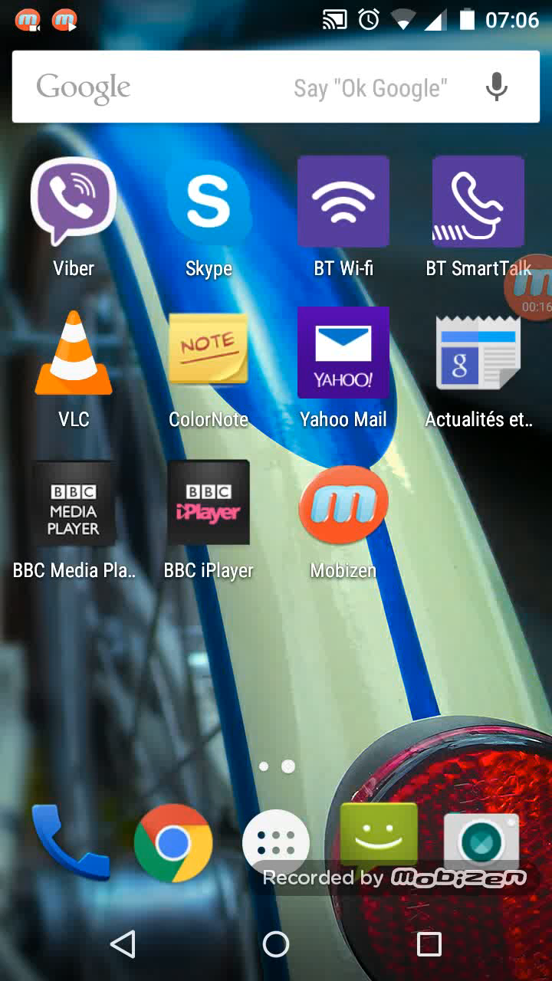
Open Settings from the app drawer and go to Apps to list downloaded applications.
left_click(276, 842)
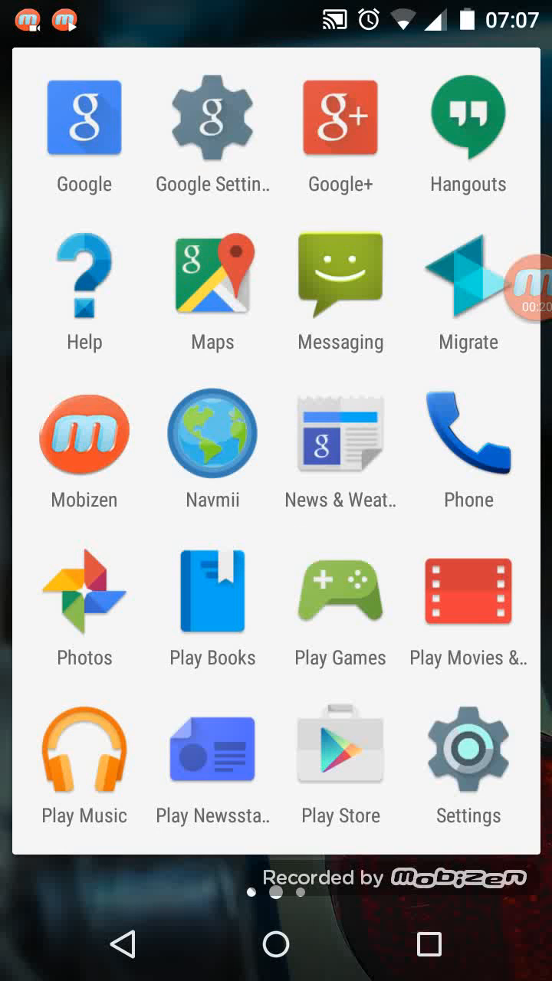
left_click(467, 749)
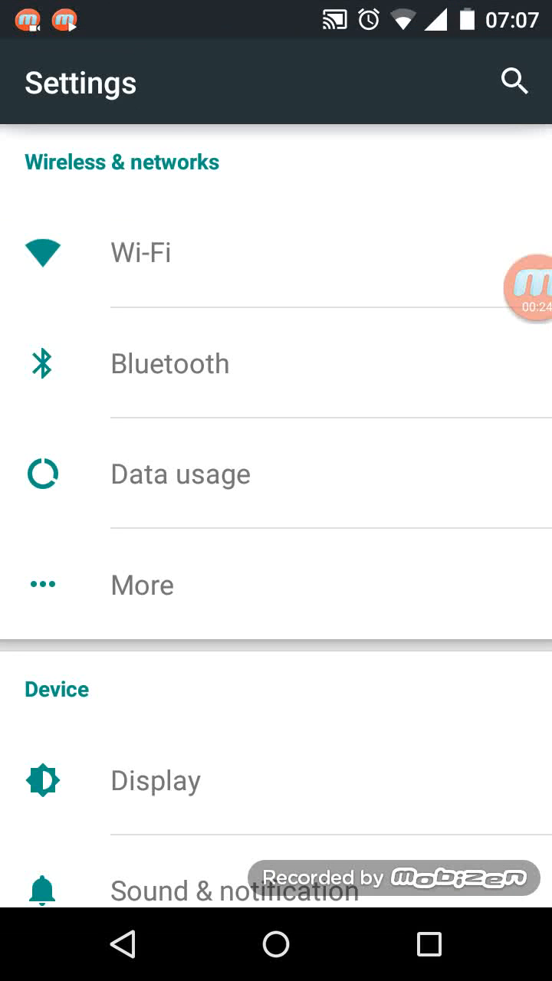
scroll("down", 3)
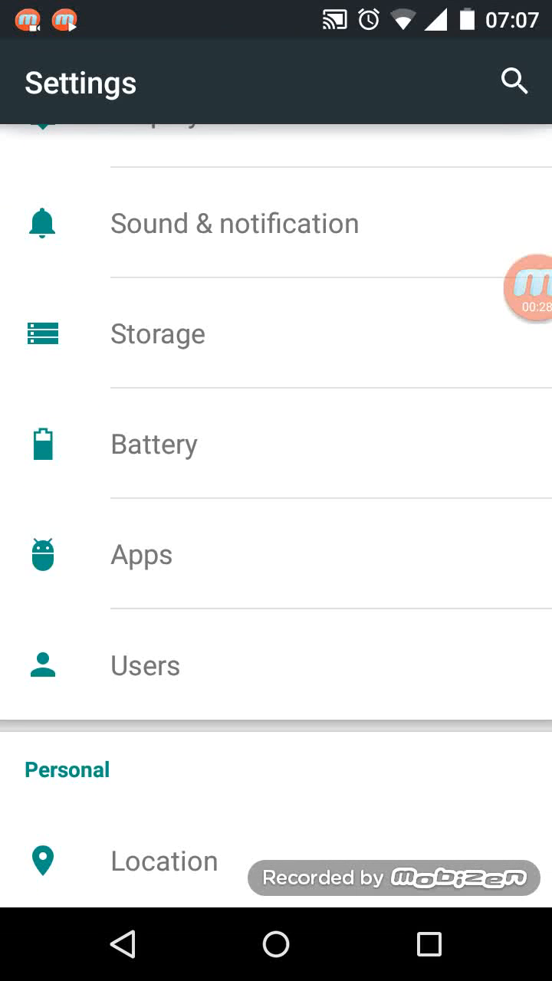
left_click(141, 555)
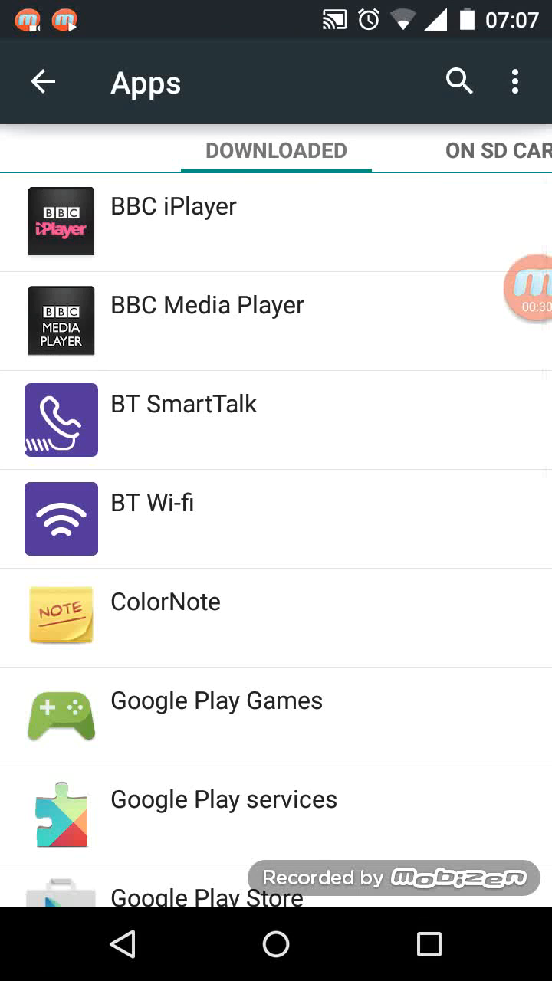
Scroll the Downloaded apps list to find VLC and open its App info.
scroll("down", 3)
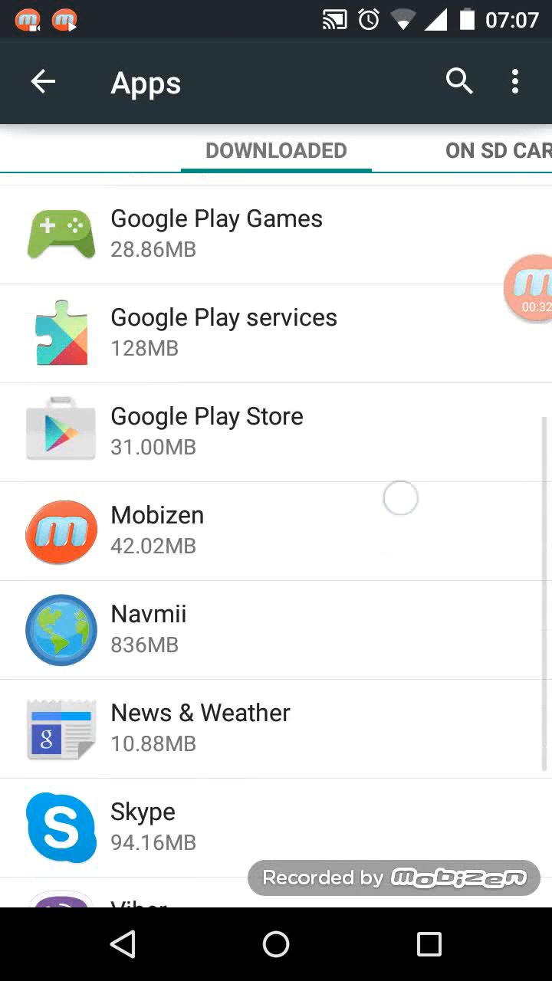
scroll("up", 3)
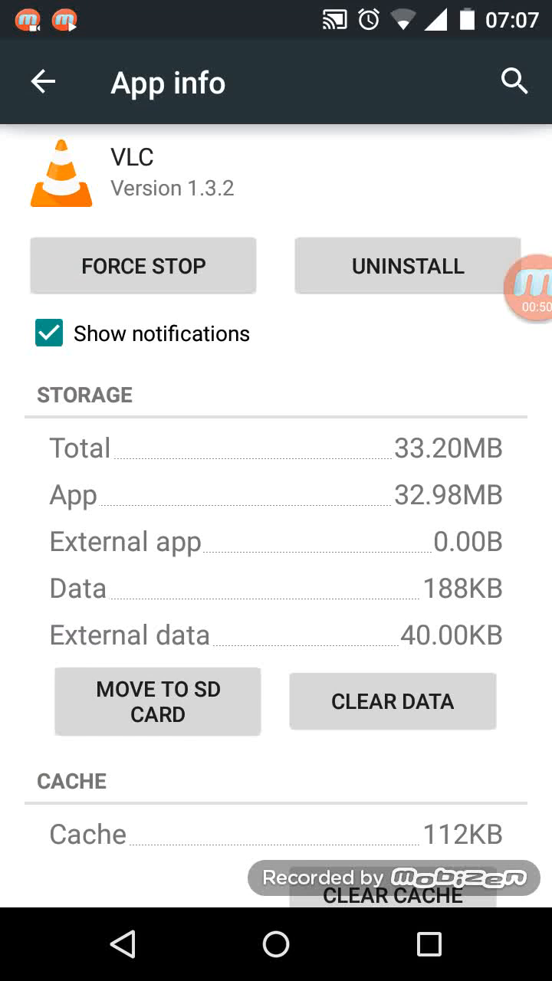
left_click(158, 702)
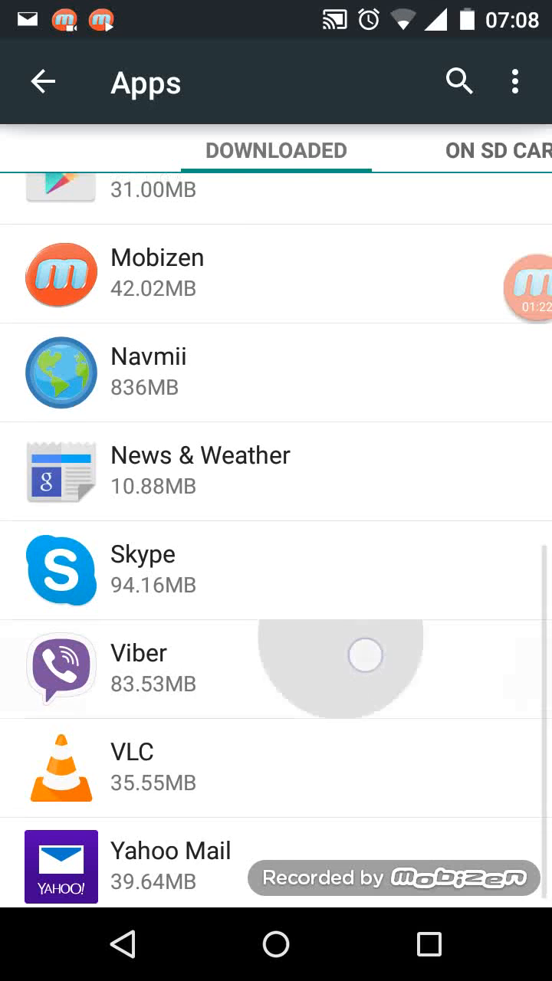
Scroll the Downloaded tab, where VLC is listed at 35.55MB.
scroll("down", 3)
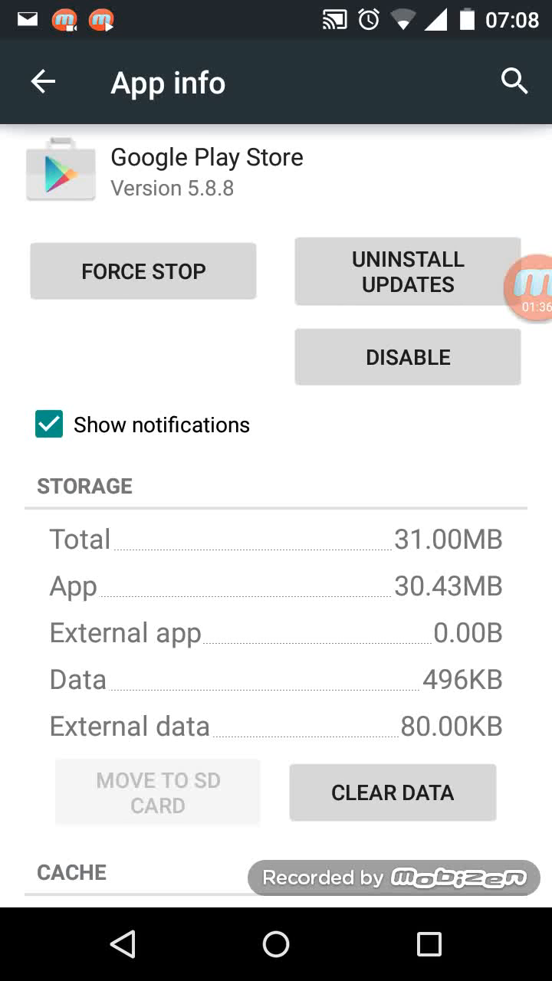
View Google Play Store's App info, where MOVE TO SD CARD is greyed out, then go back.
left_click(138, 944)
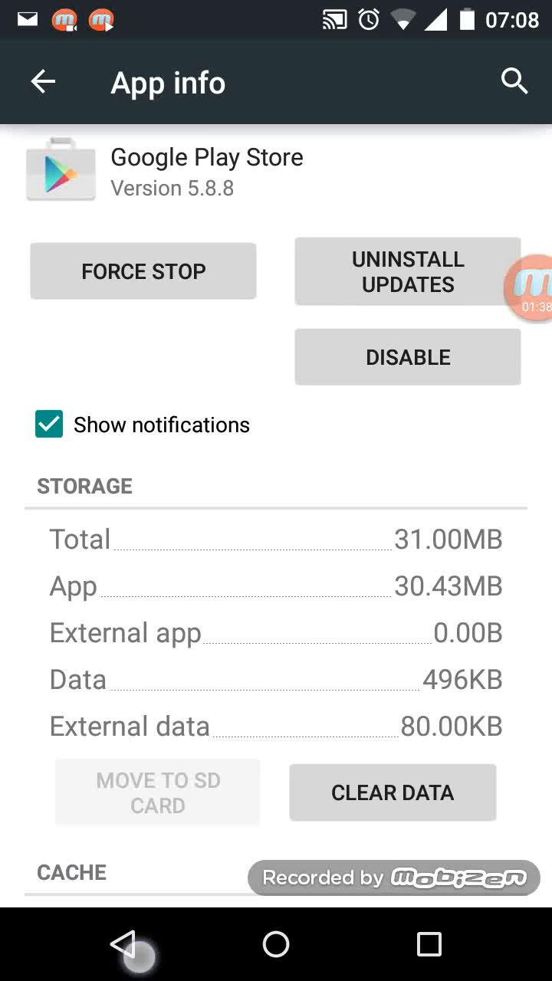
left_click(43, 82)
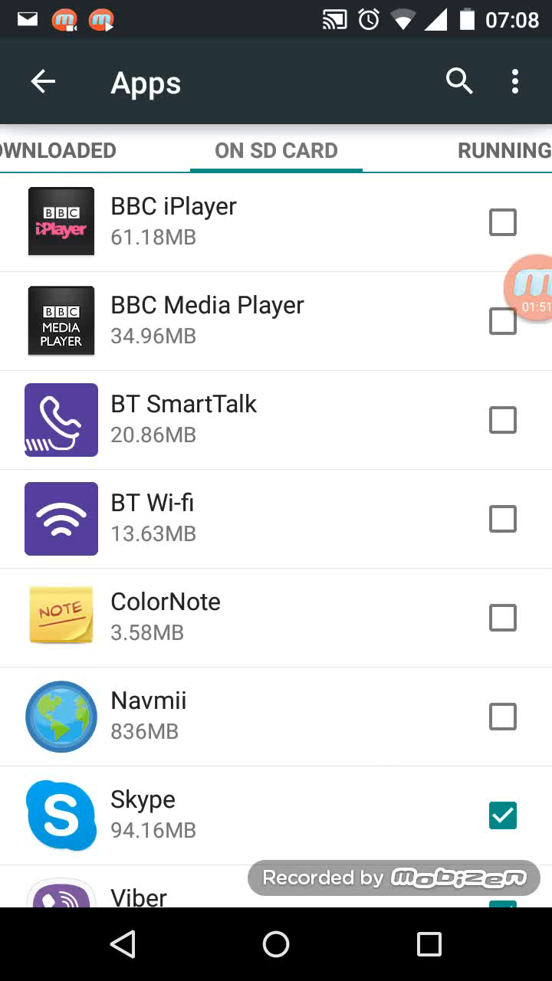
Scroll the On SD card list to confirm Skype, Viber and VLC are ticked.
scroll("down", 3)
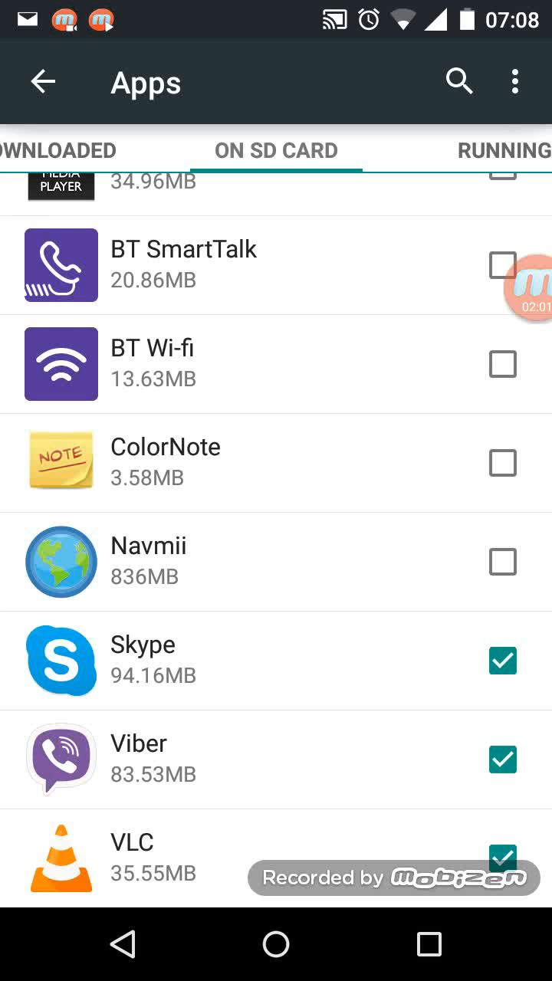
scroll("up", 3)
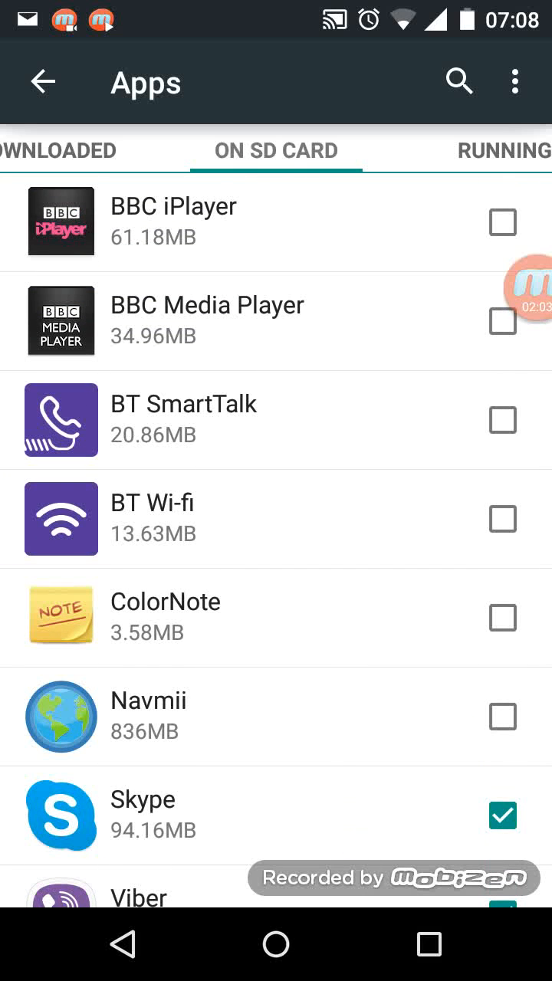